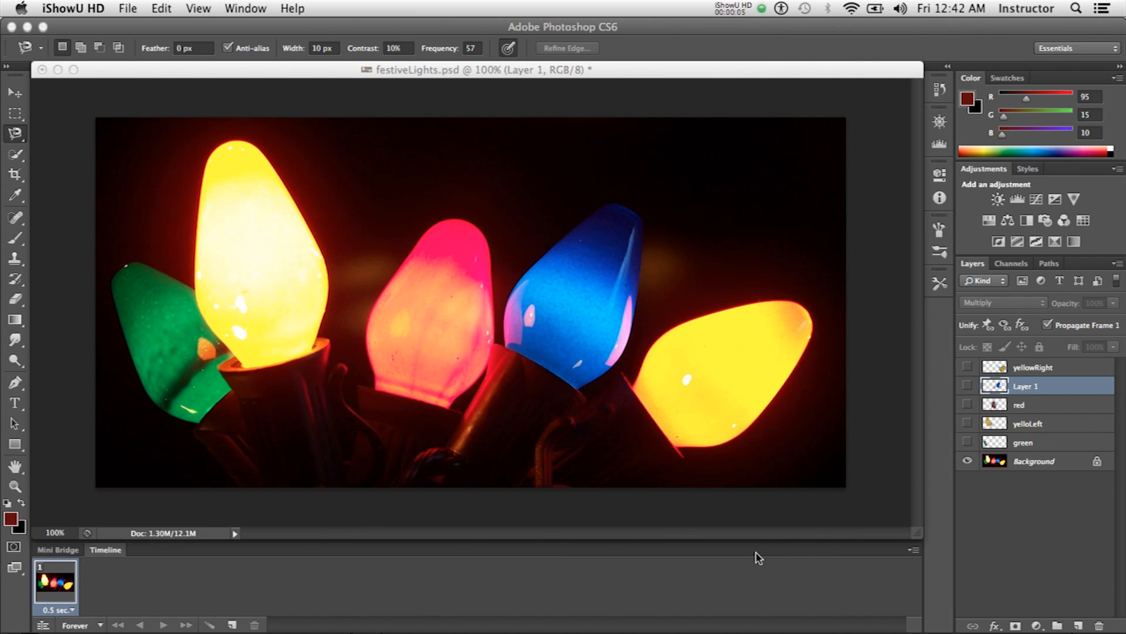
mouse_move(769, 565)
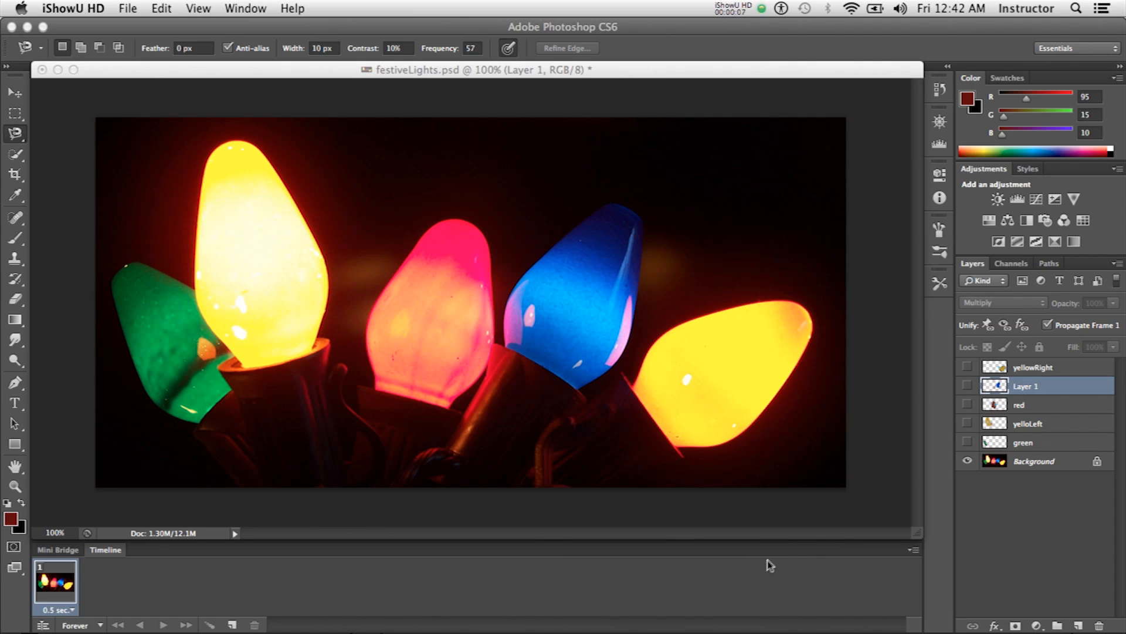
mouse_move(768, 540)
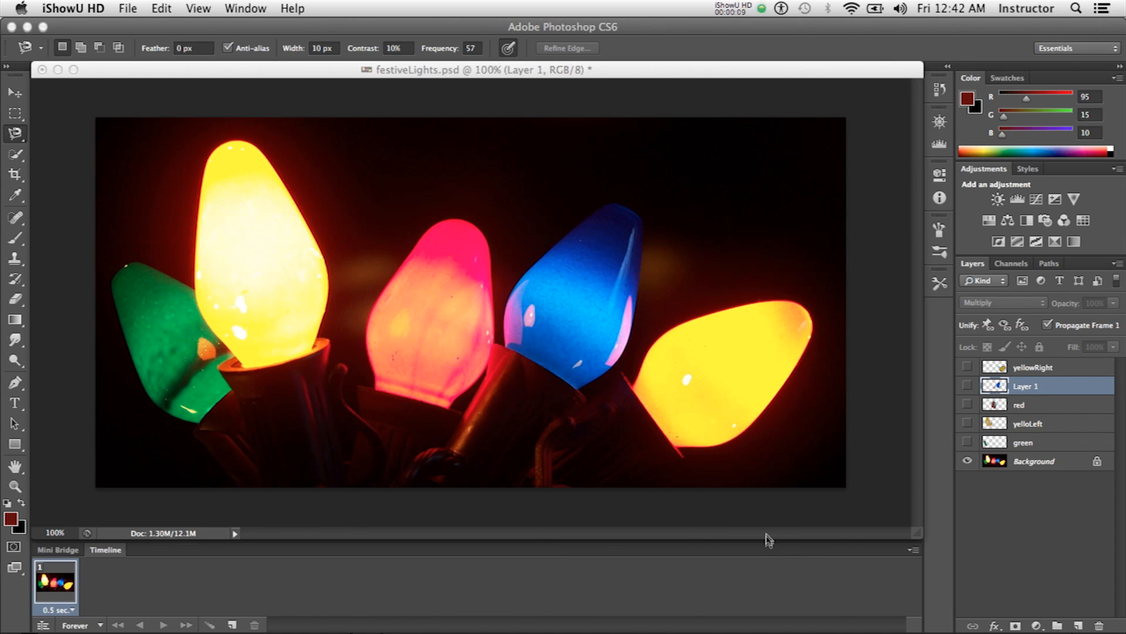
mouse_move(756, 548)
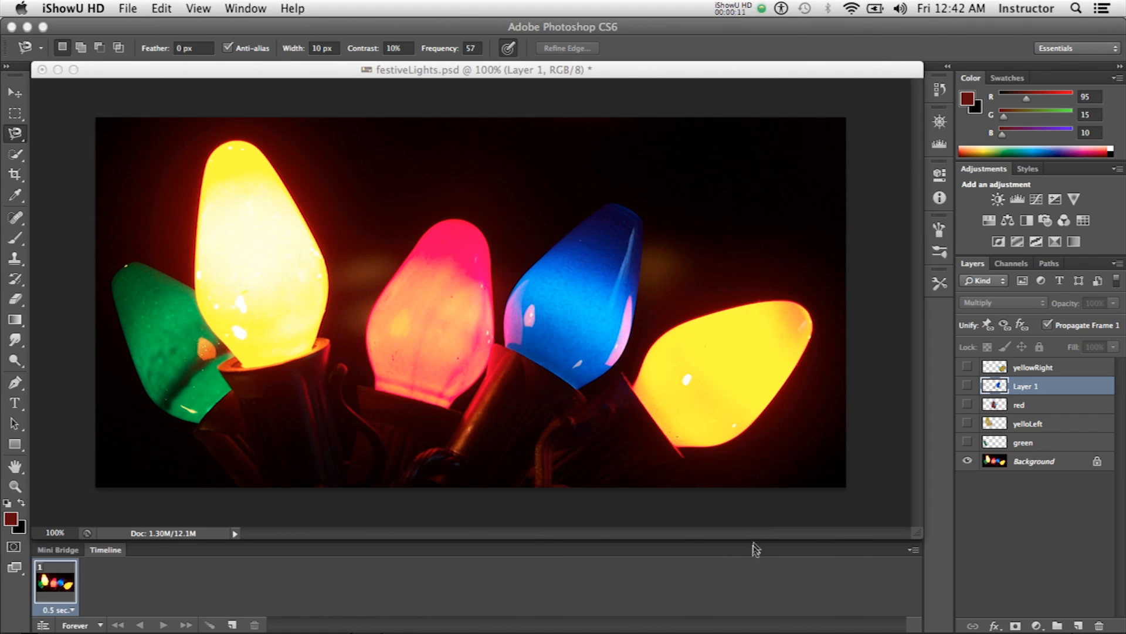
mouse_move(768, 514)
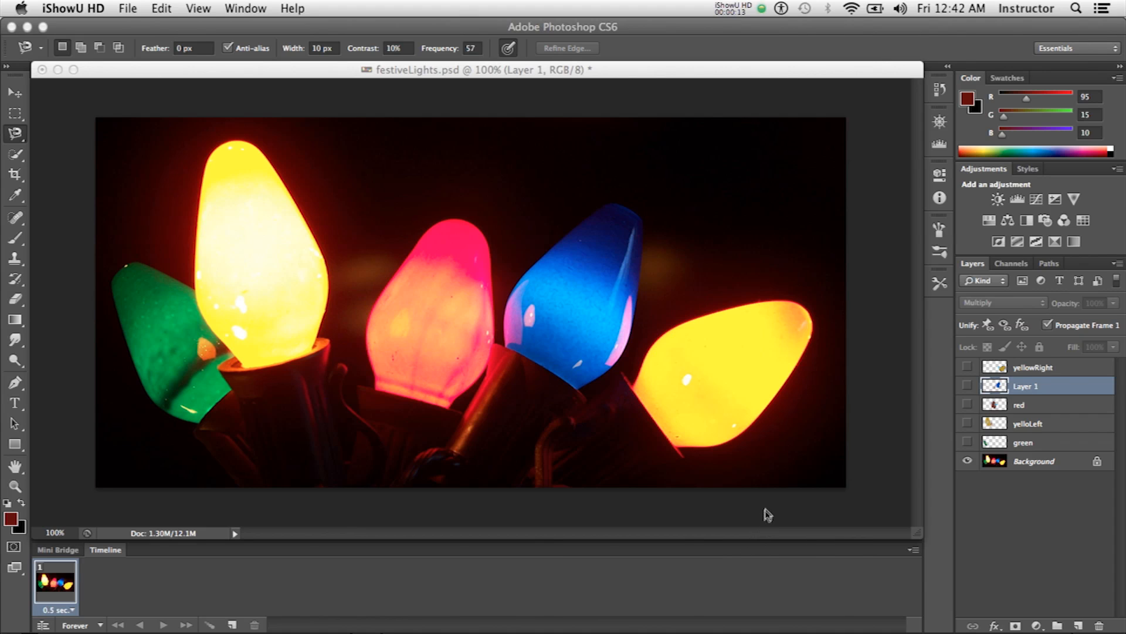
mouse_move(825, 519)
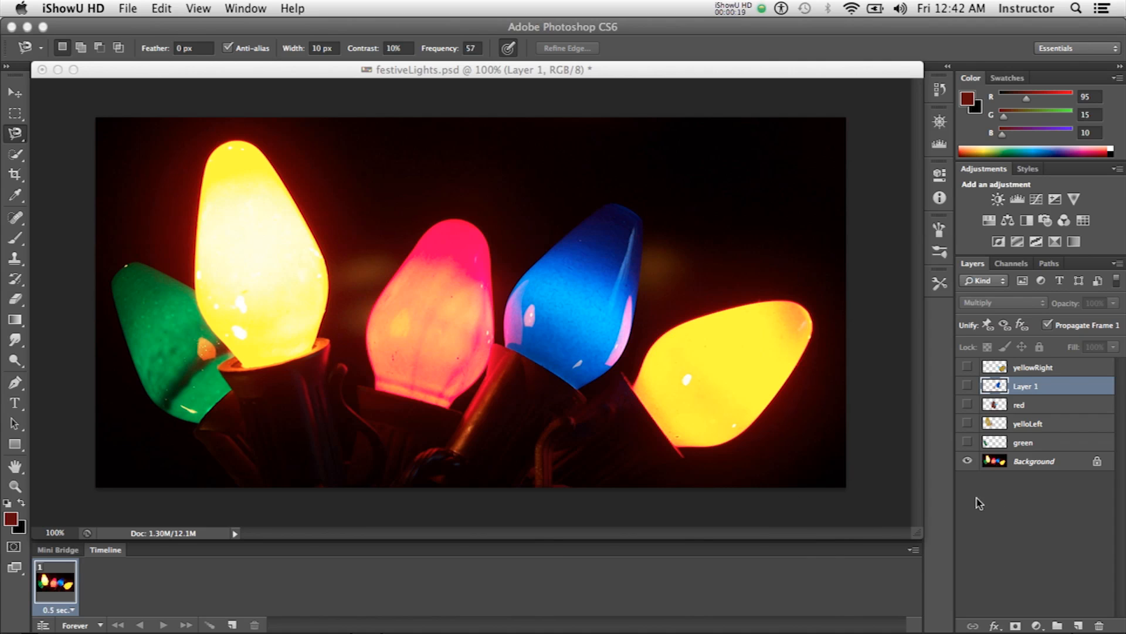
mouse_move(950, 445)
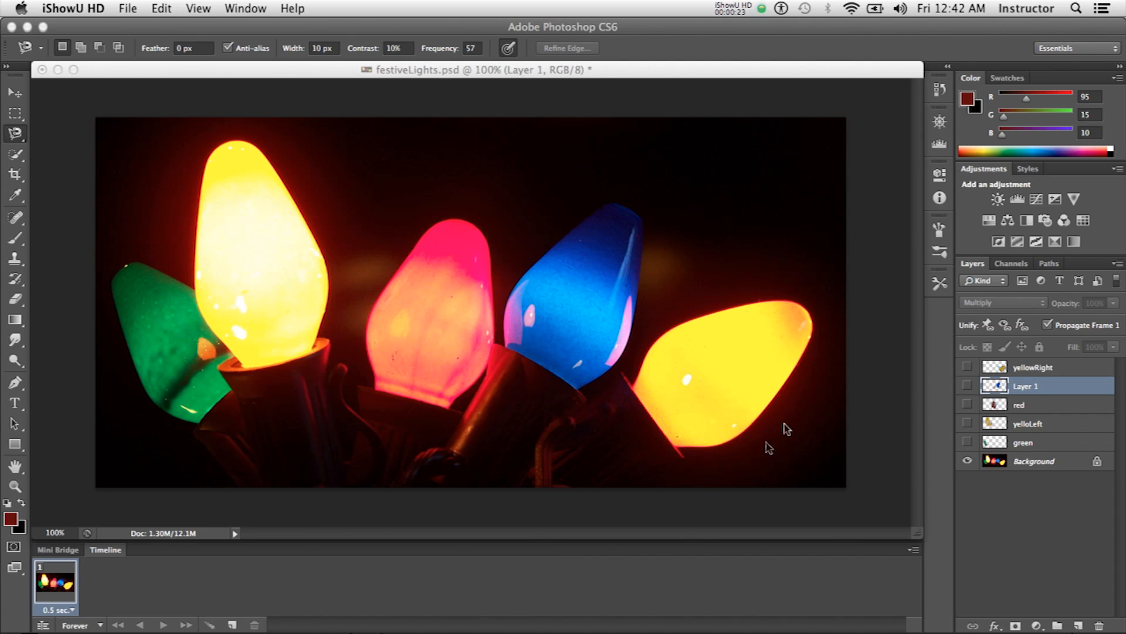
mouse_move(18, 137)
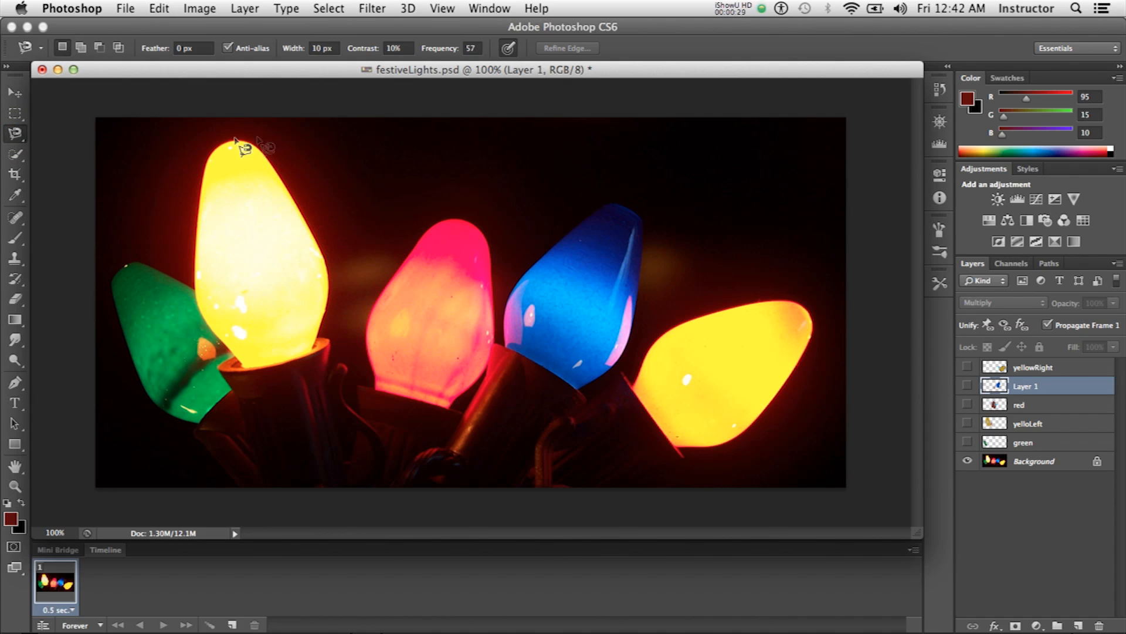
mouse_move(919, 465)
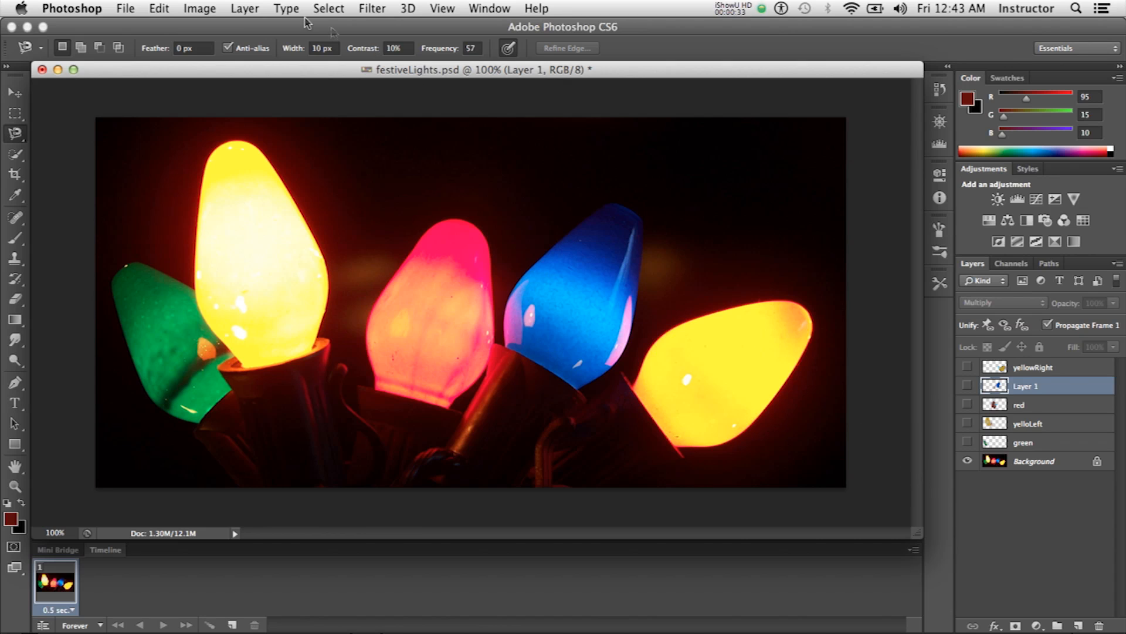
- Try Load Selection from the Select menu, then toggle the bulb layers to dim the red and right yellow bulbs
left_click(328, 7)
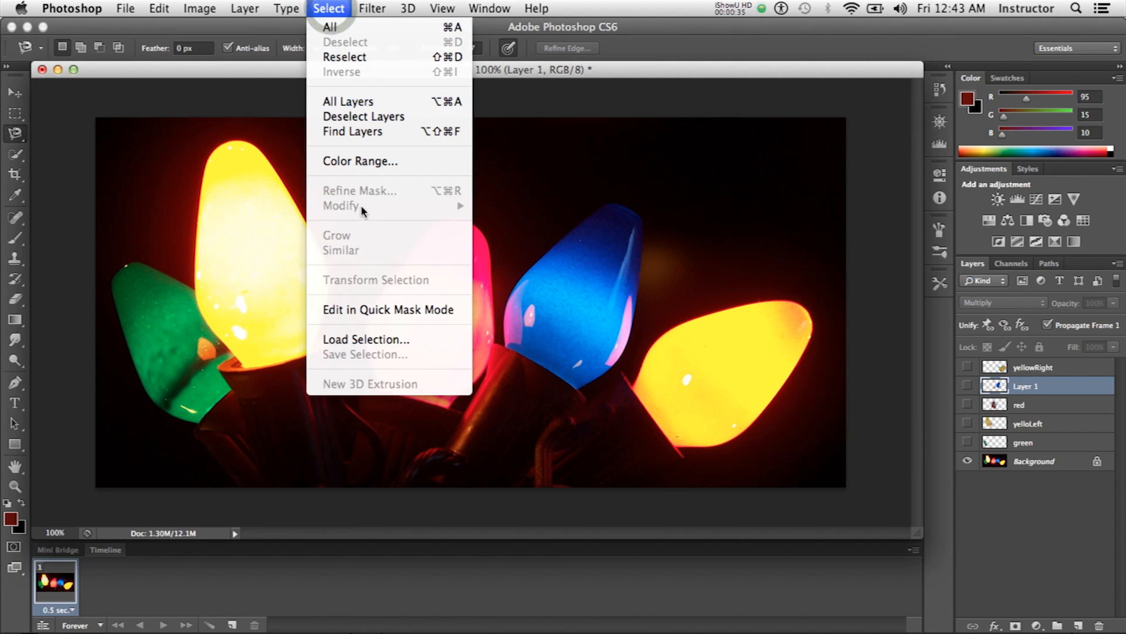
mouse_move(388, 310)
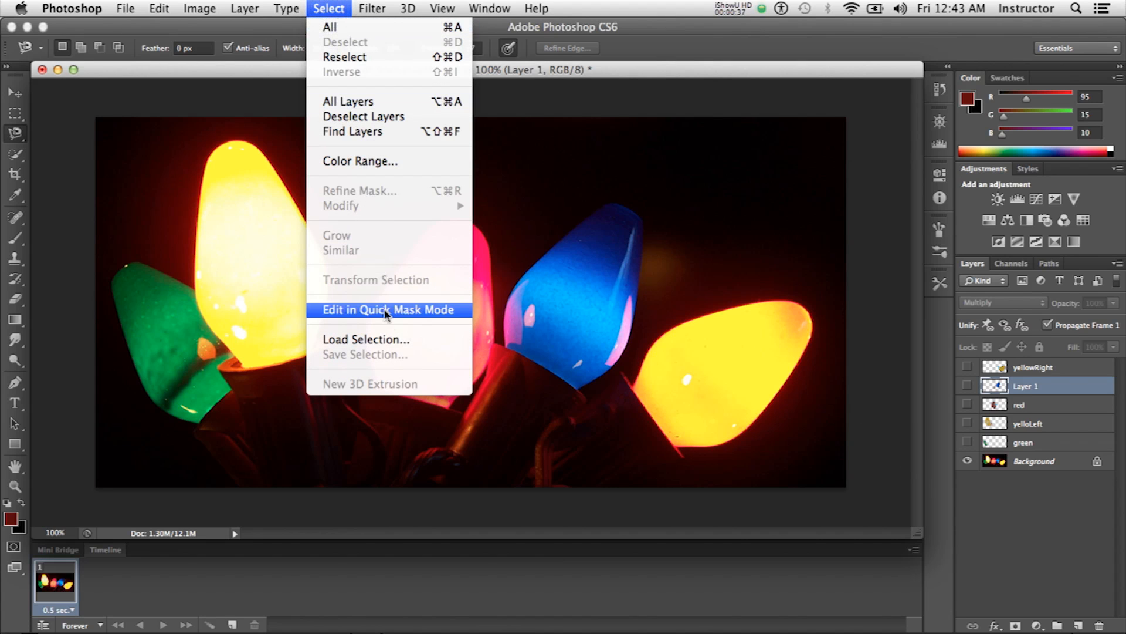
left_click(366, 338)
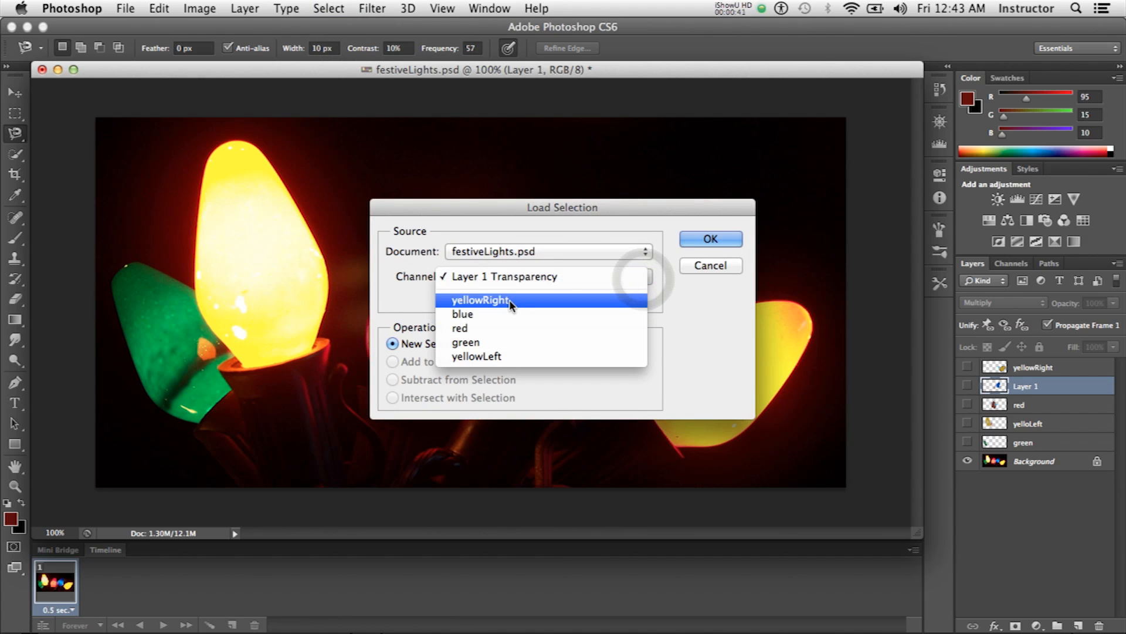
mouse_move(490, 309)
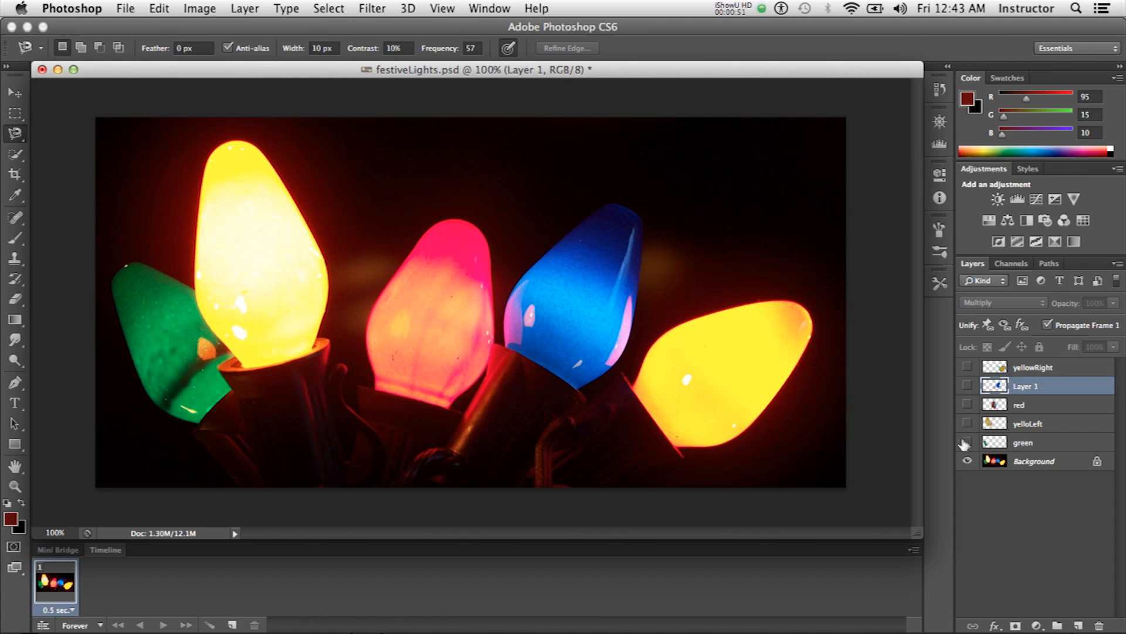
left_click(968, 442)
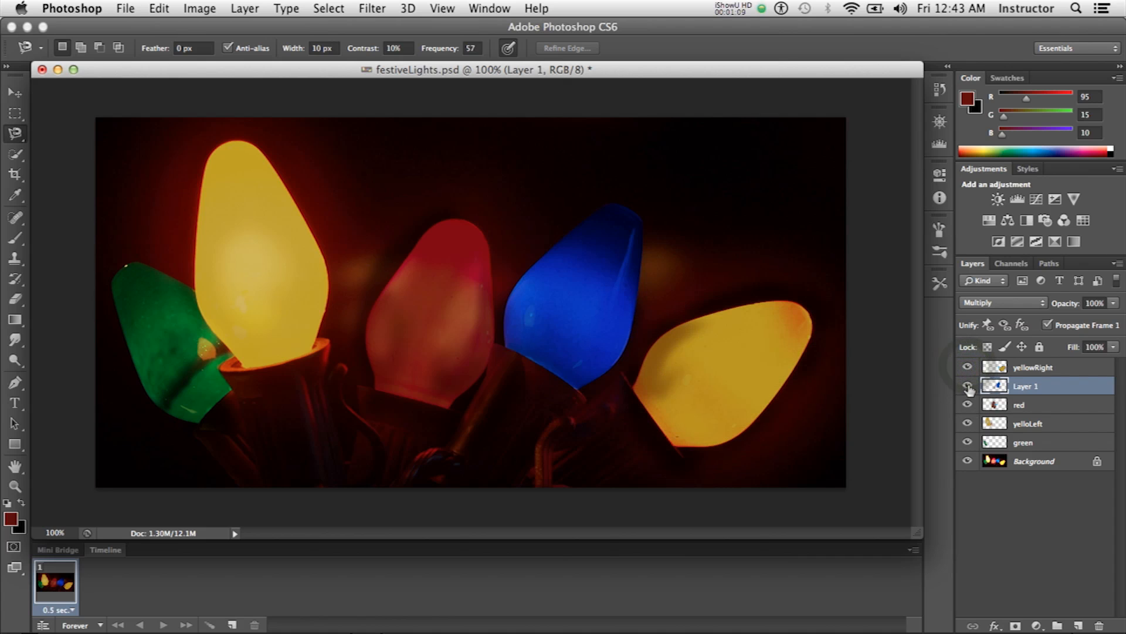
left_click(967, 386)
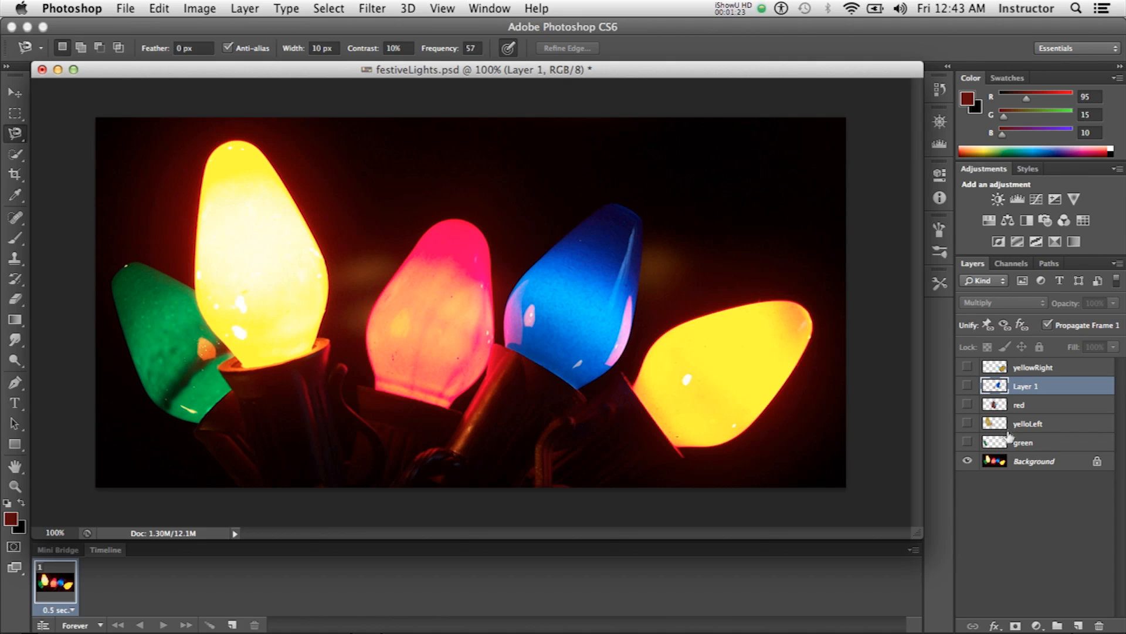
mouse_move(1001, 457)
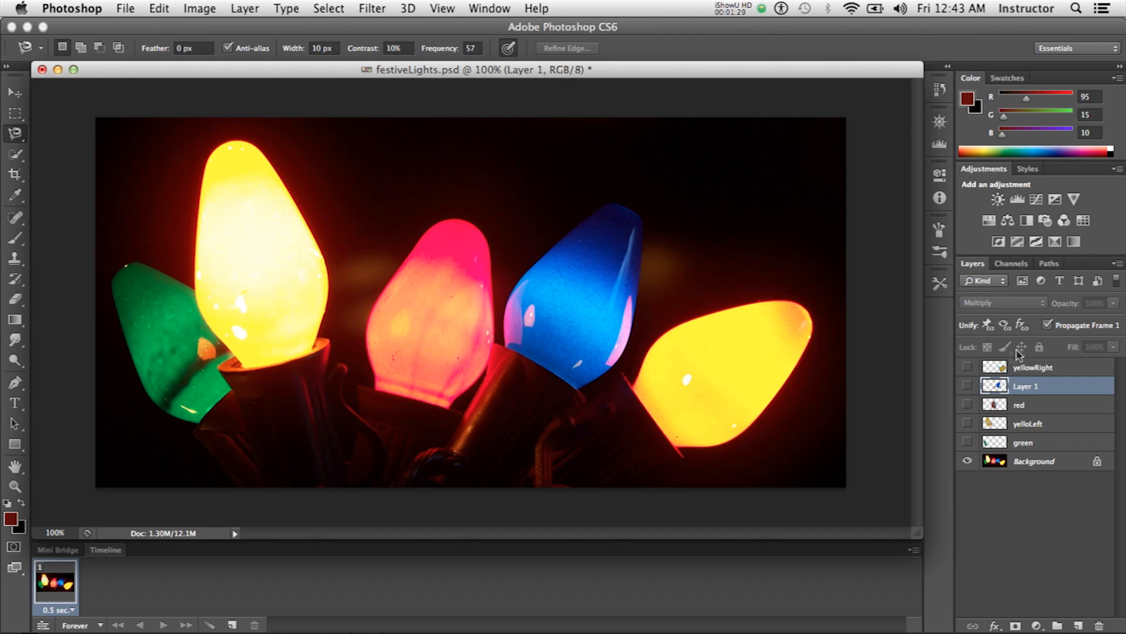
mouse_move(1019, 356)
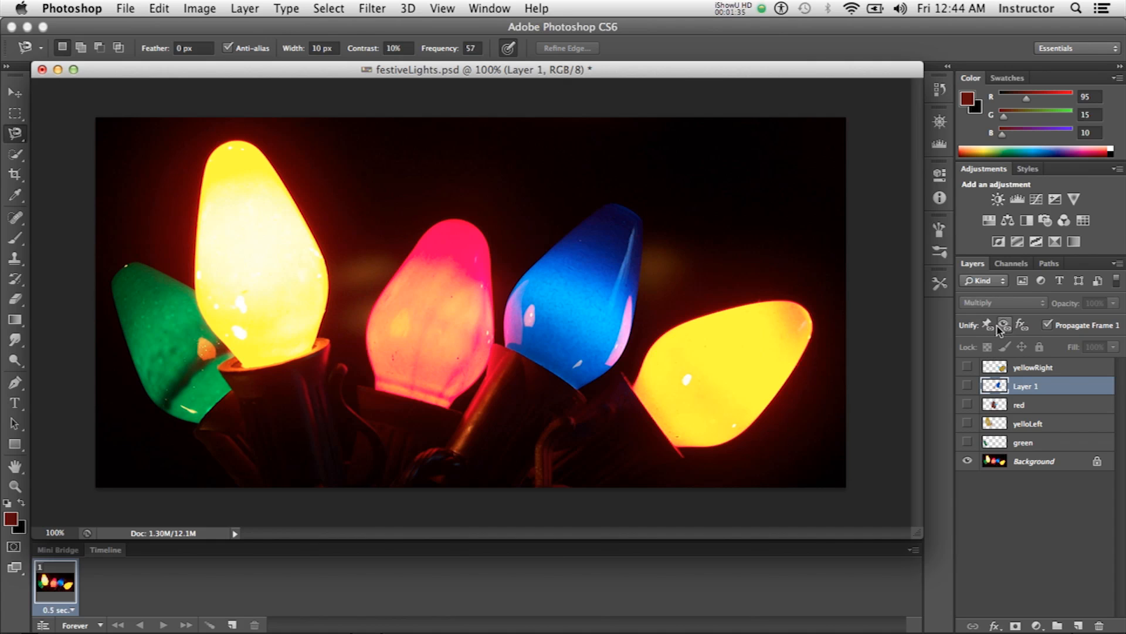
mouse_move(916, 508)
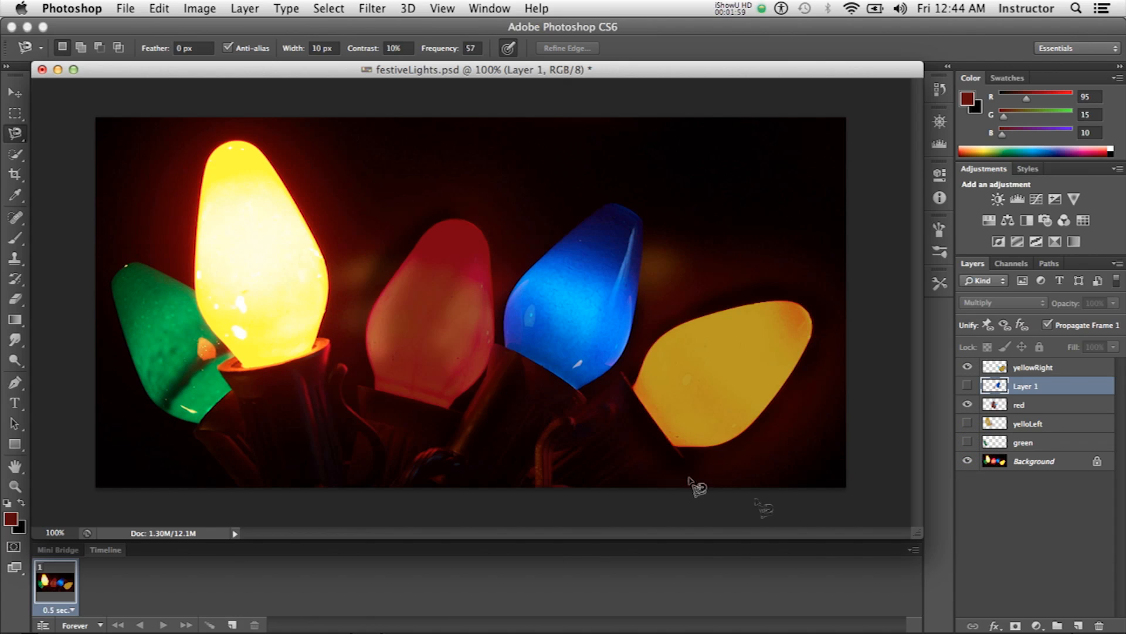
mouse_move(672, 388)
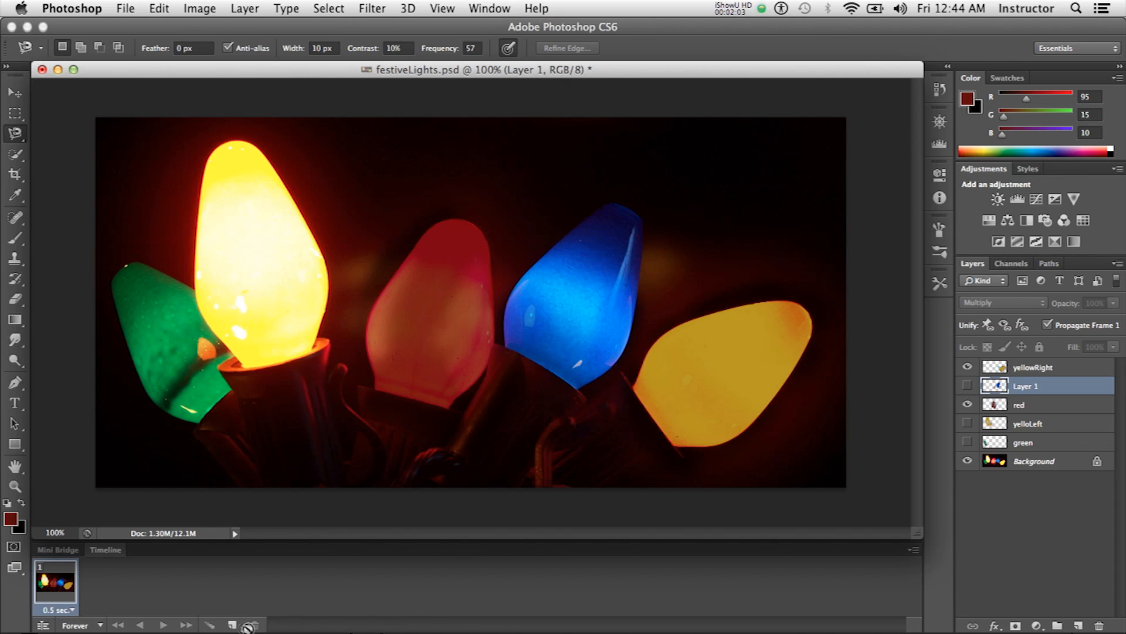
- Duplicate frames up to frame four and toggle two bulb layers so the left yellow bulb looks unlit
left_click(231, 624)
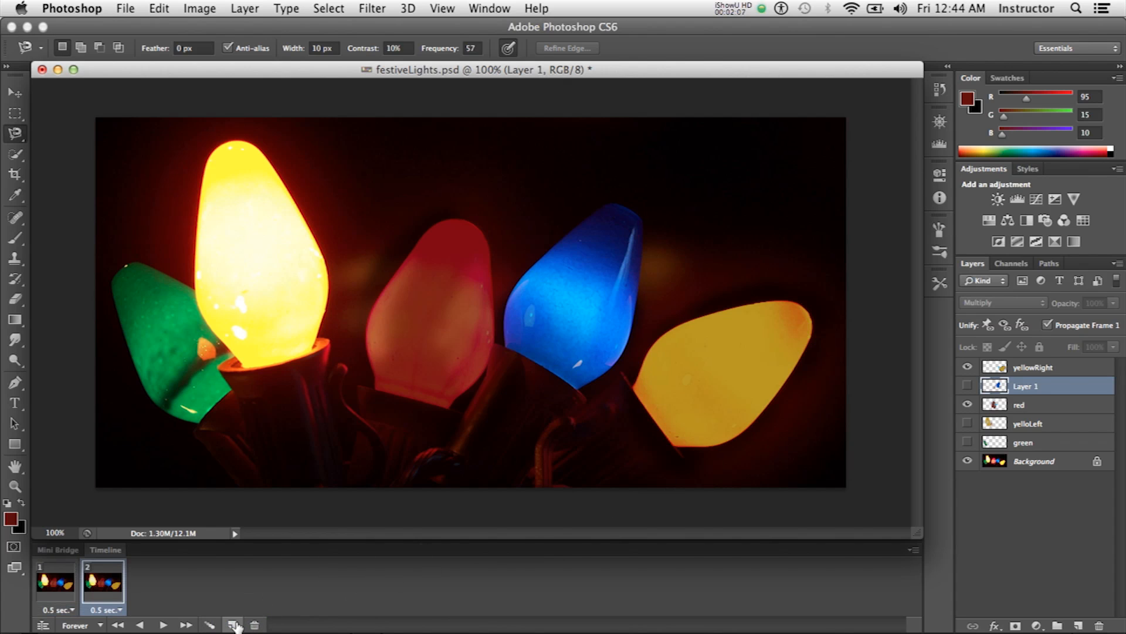
left_click(233, 624)
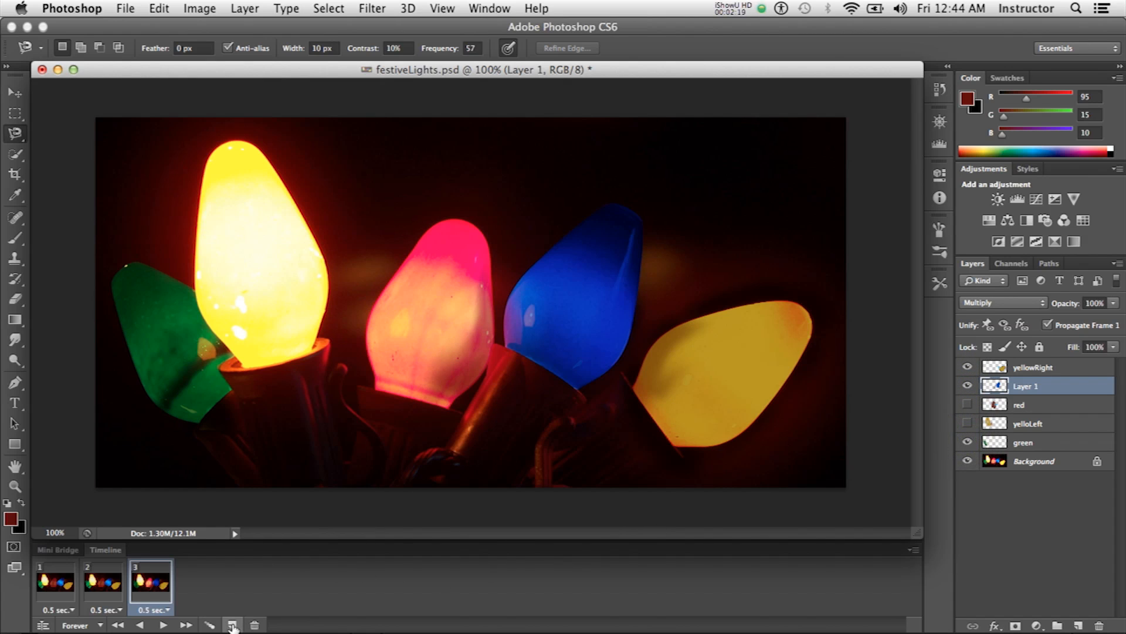
left_click(232, 624)
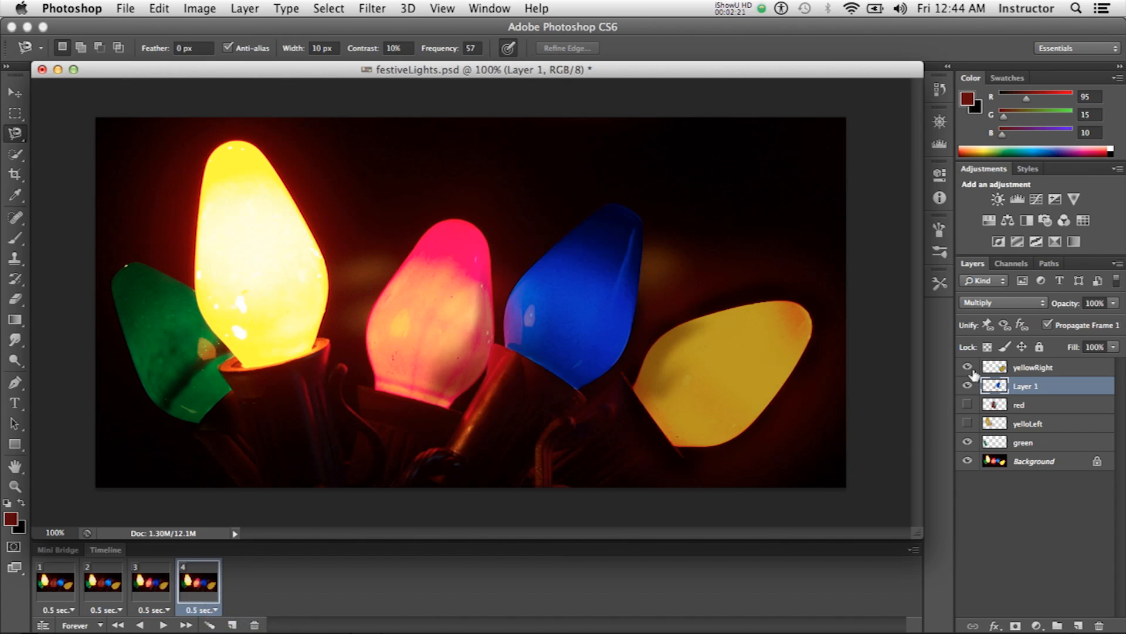
left_click(967, 423)
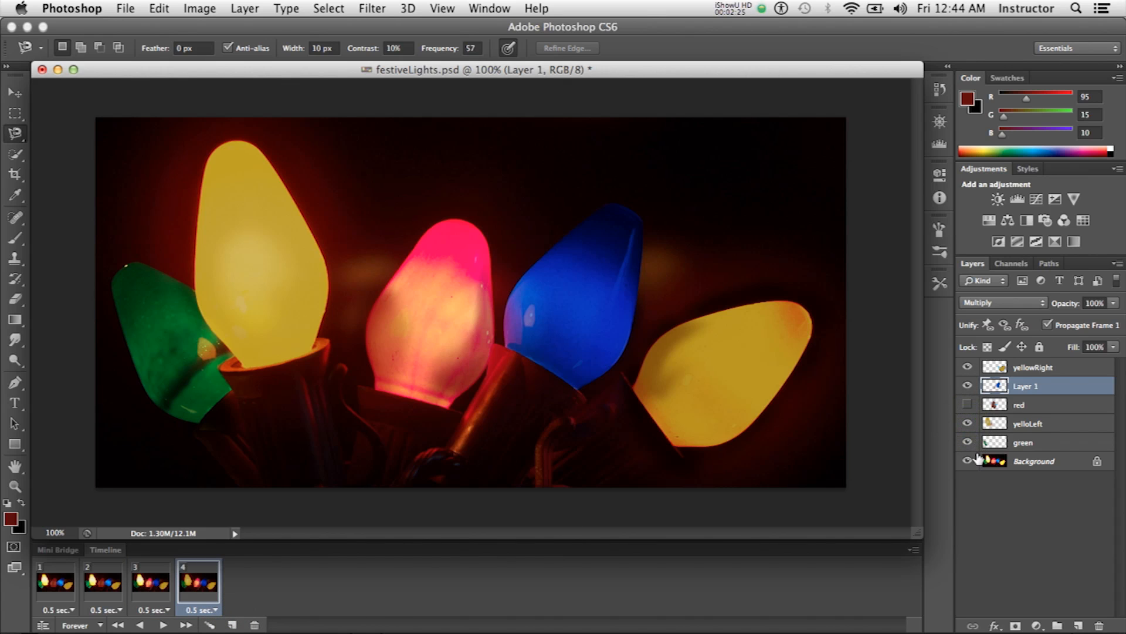
left_click(967, 460)
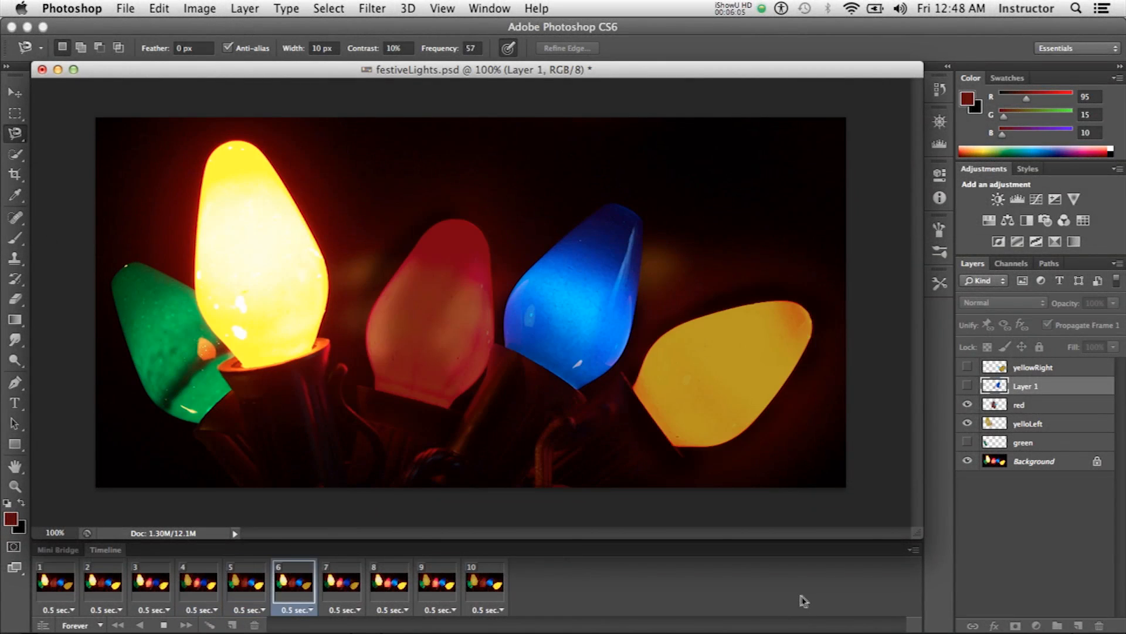
left_click(485, 582)
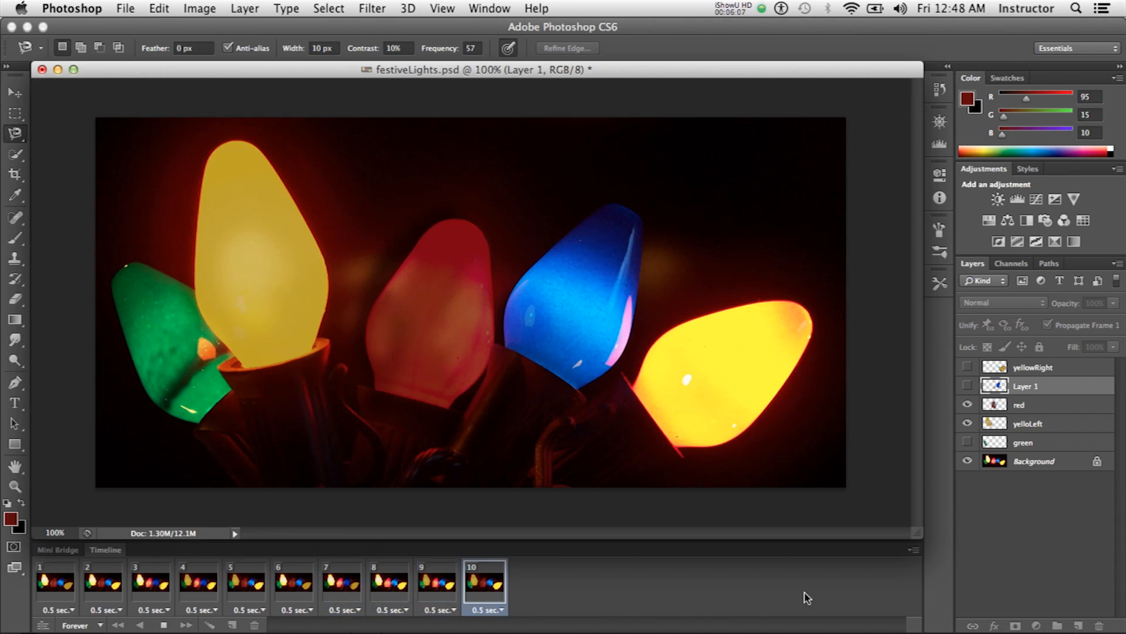
left_click(198, 580)
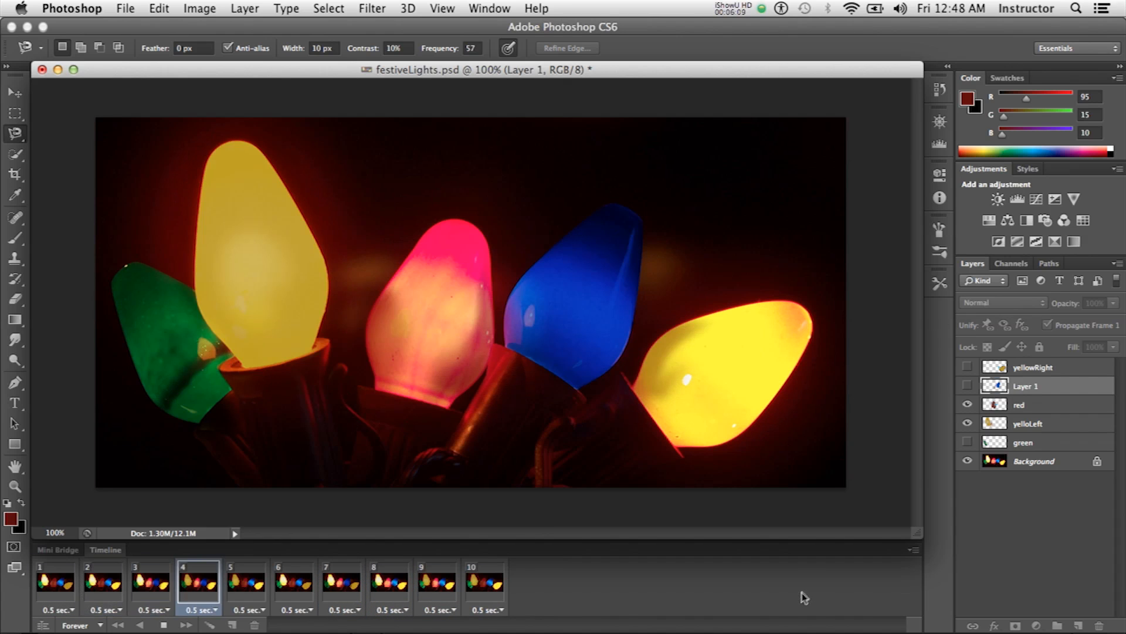
left_click(389, 582)
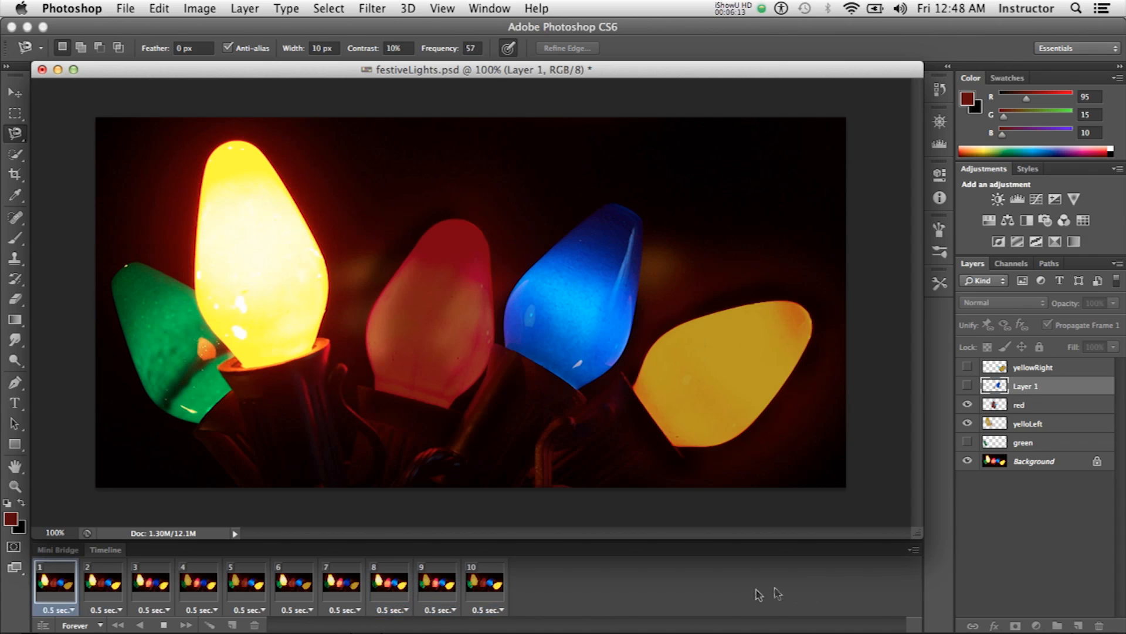
left_click(164, 624)
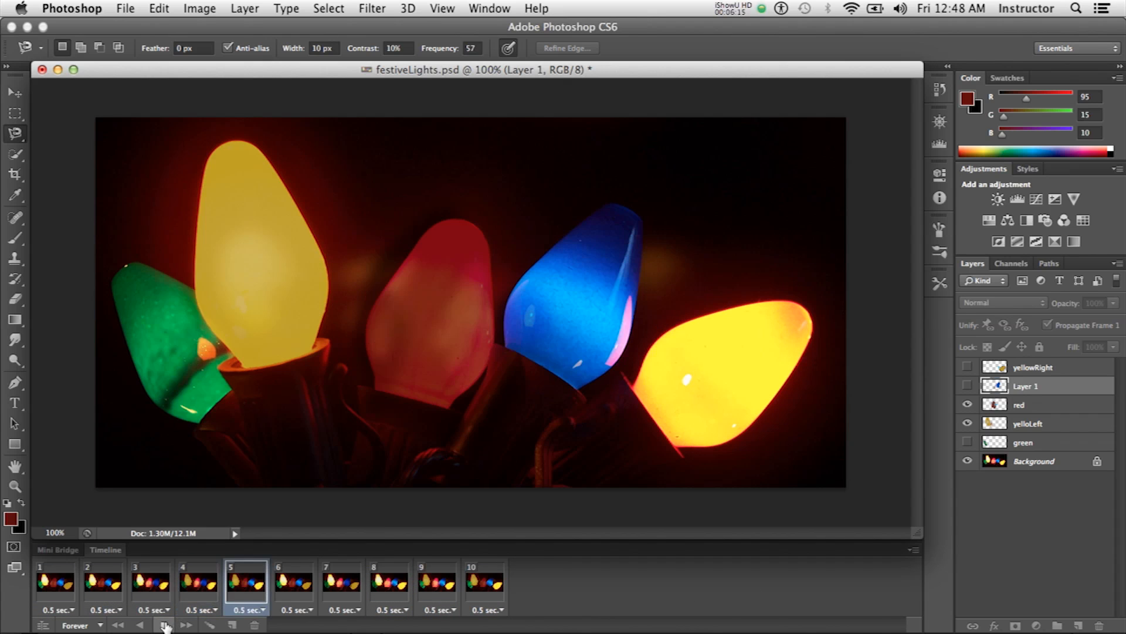
left_click(163, 624)
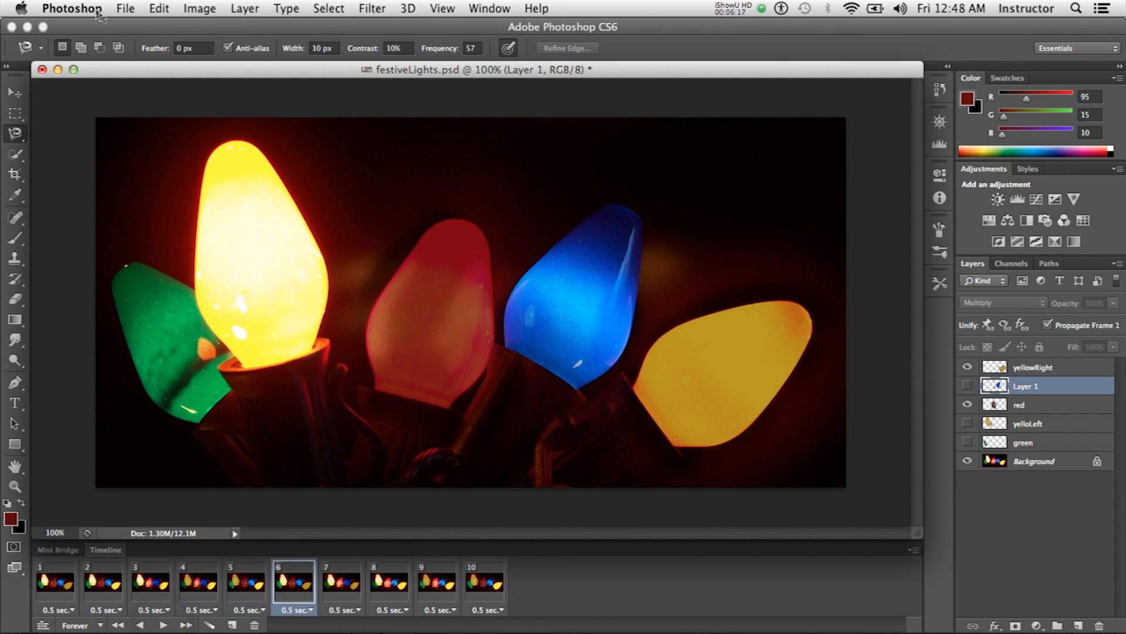
- Save the festiveLights document and export the animation through Save for Web as a looping GIF
left_click(125, 7)
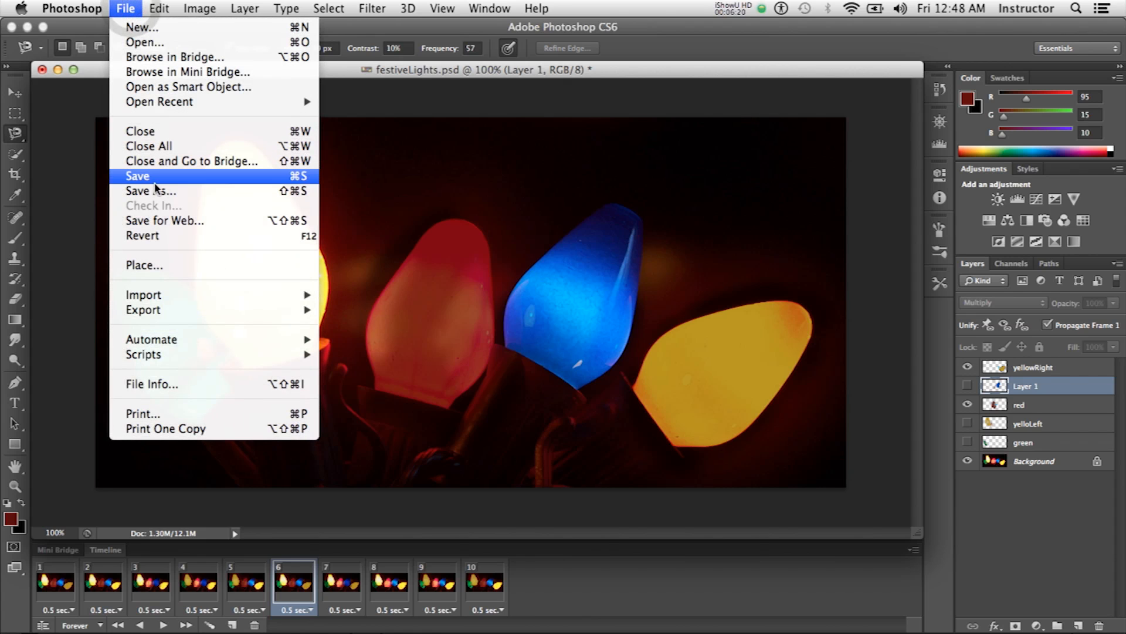
left_click(137, 176)
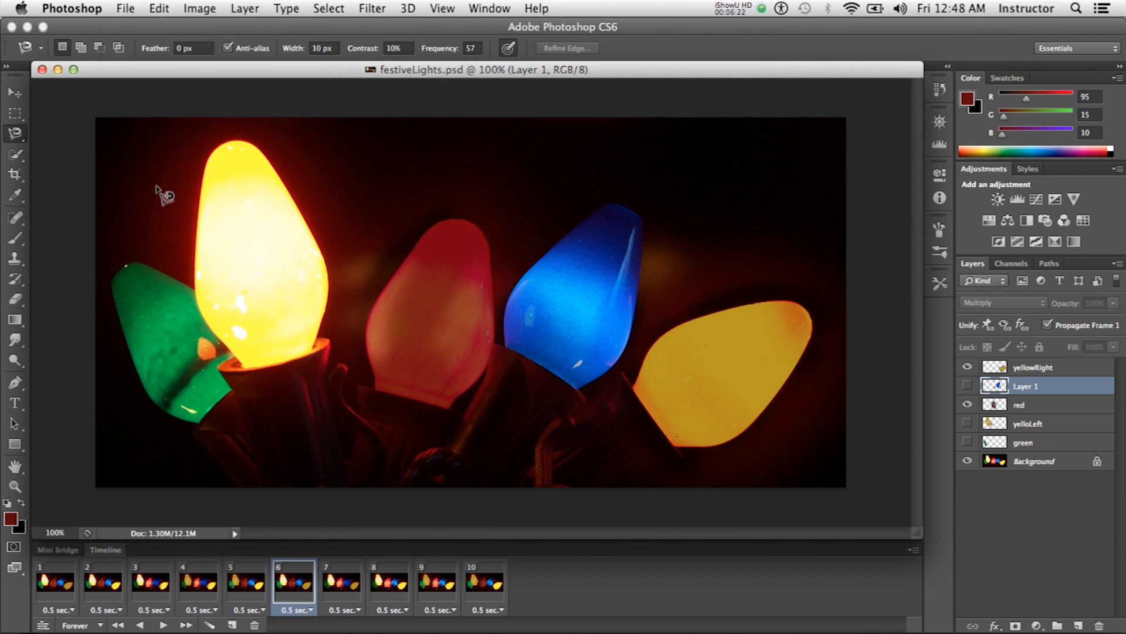
left_click(125, 8)
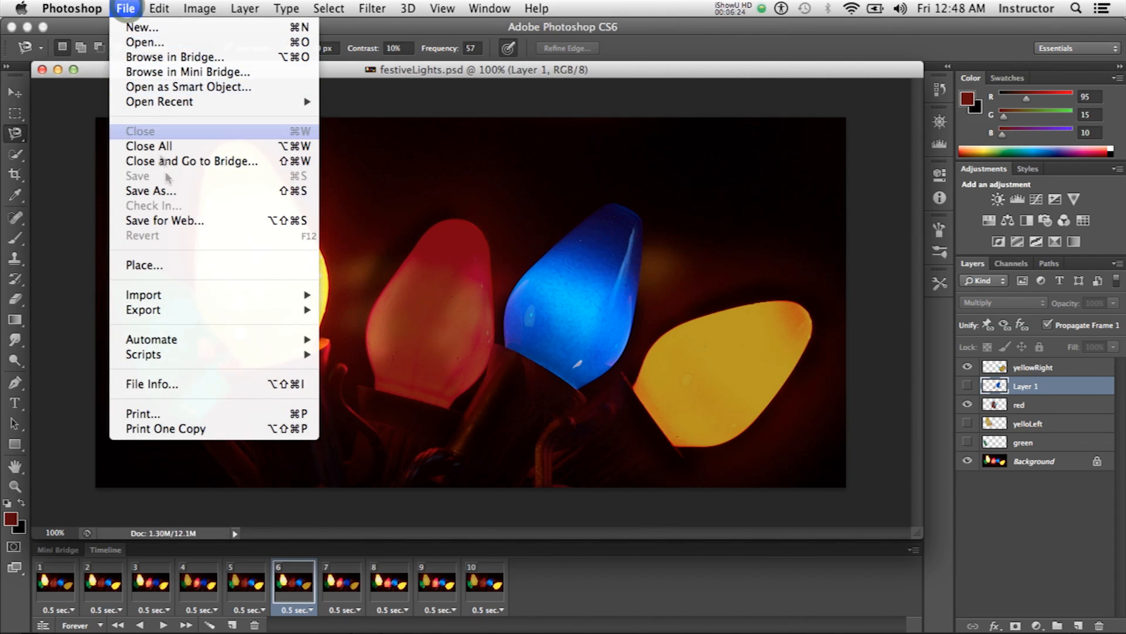
left_click(165, 220)
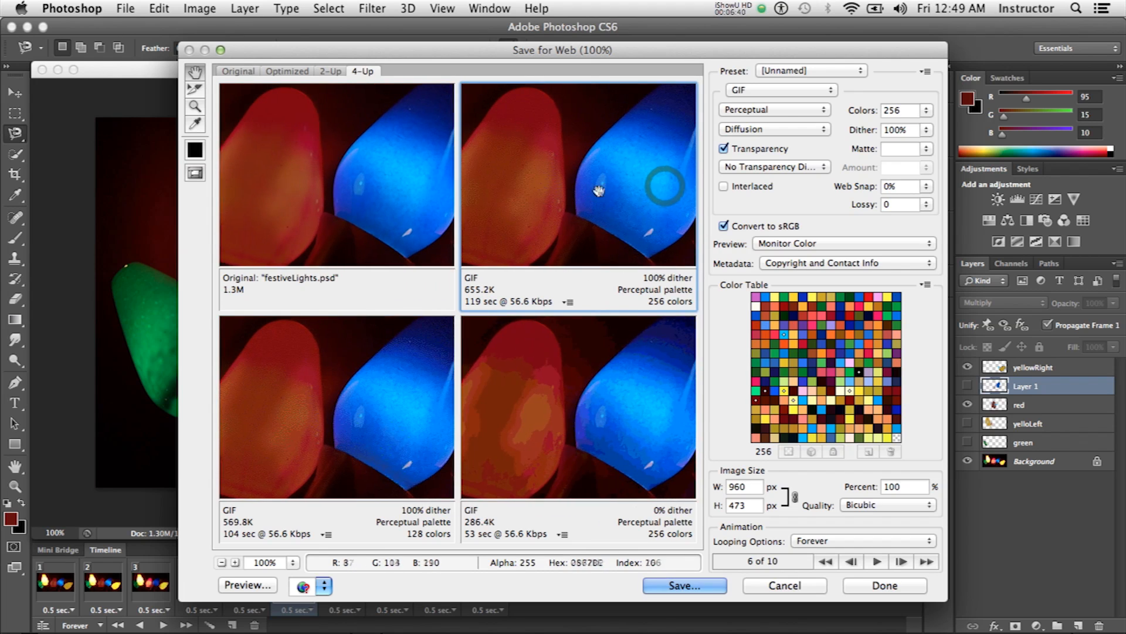
mouse_move(705, 302)
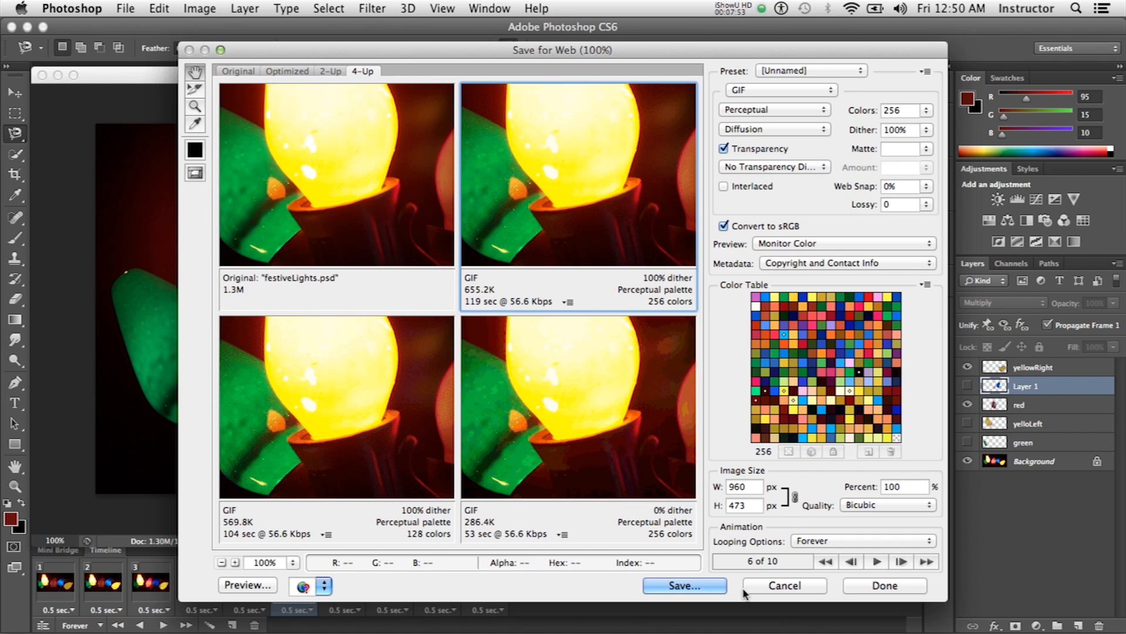
left_click(683, 586)
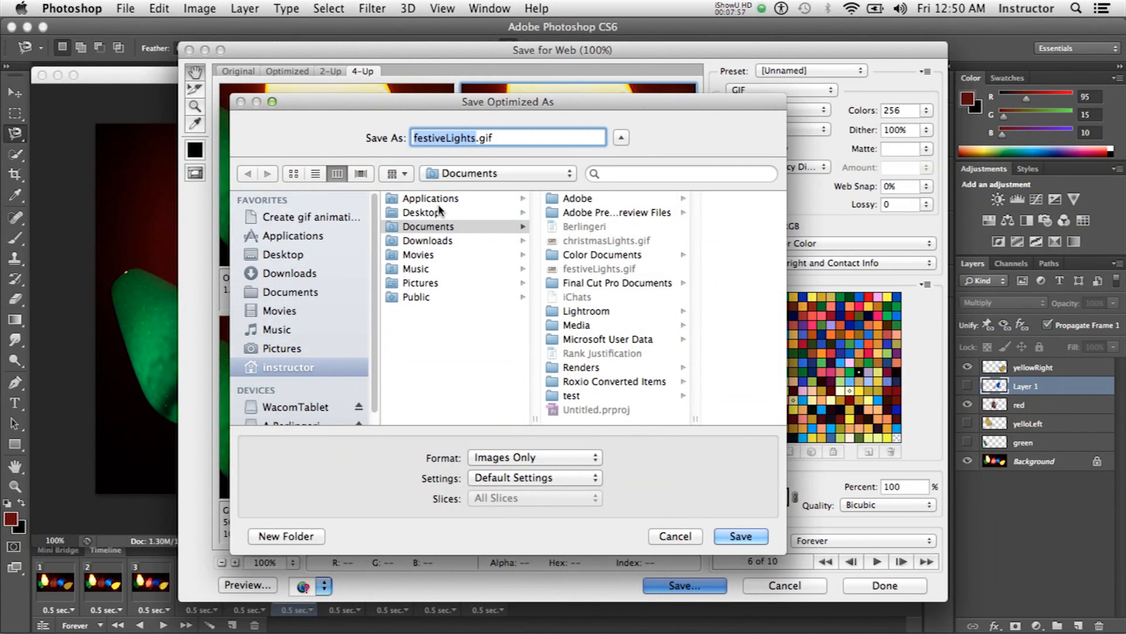
- Save festiveLights.gif to the Desktop and open it in Safari
left_click(421, 211)
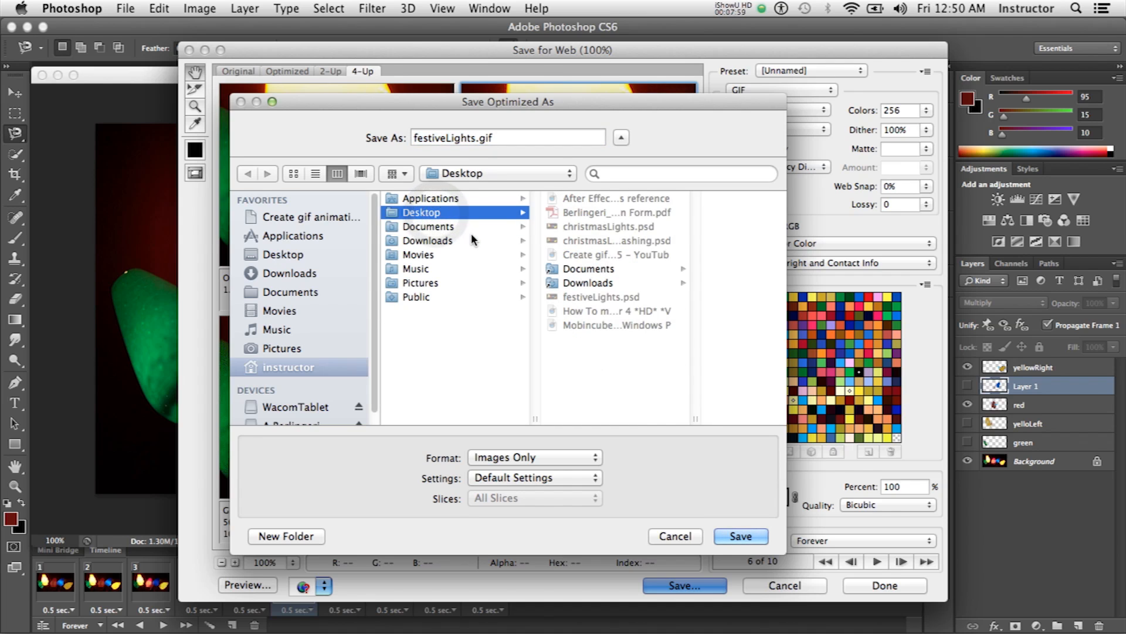
left_click(740, 536)
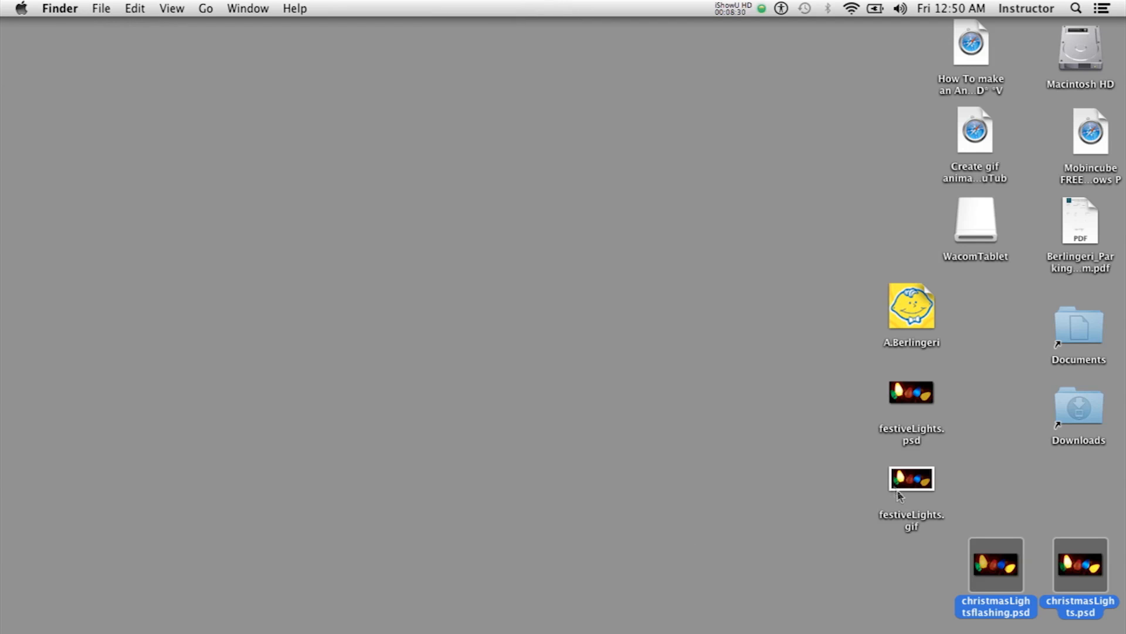
left_click(911, 480)
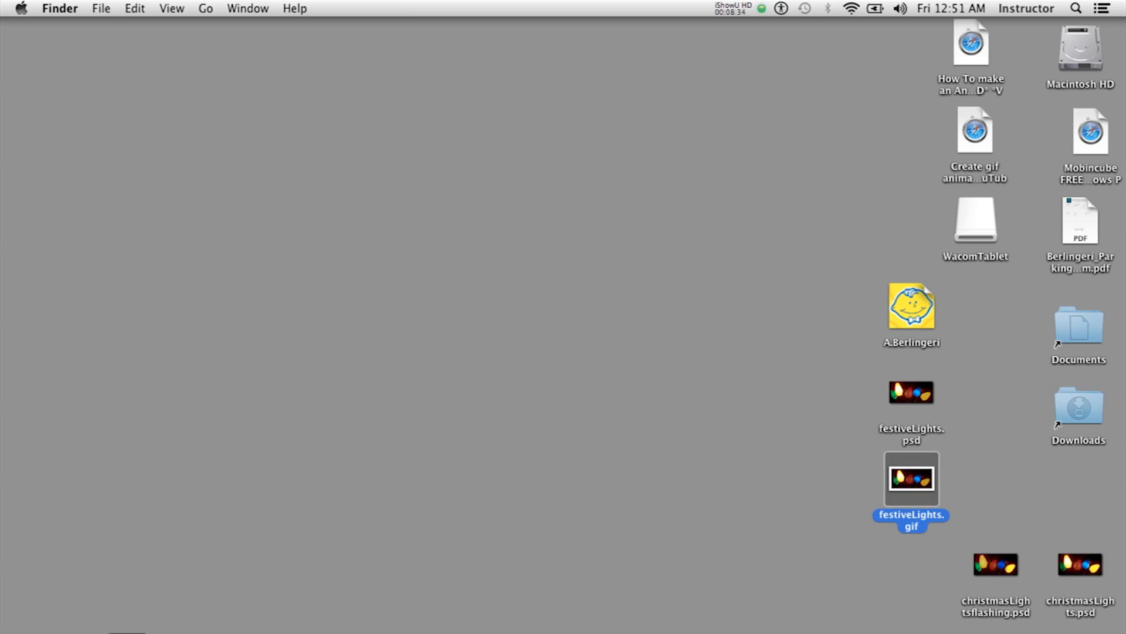
double_click(910, 479)
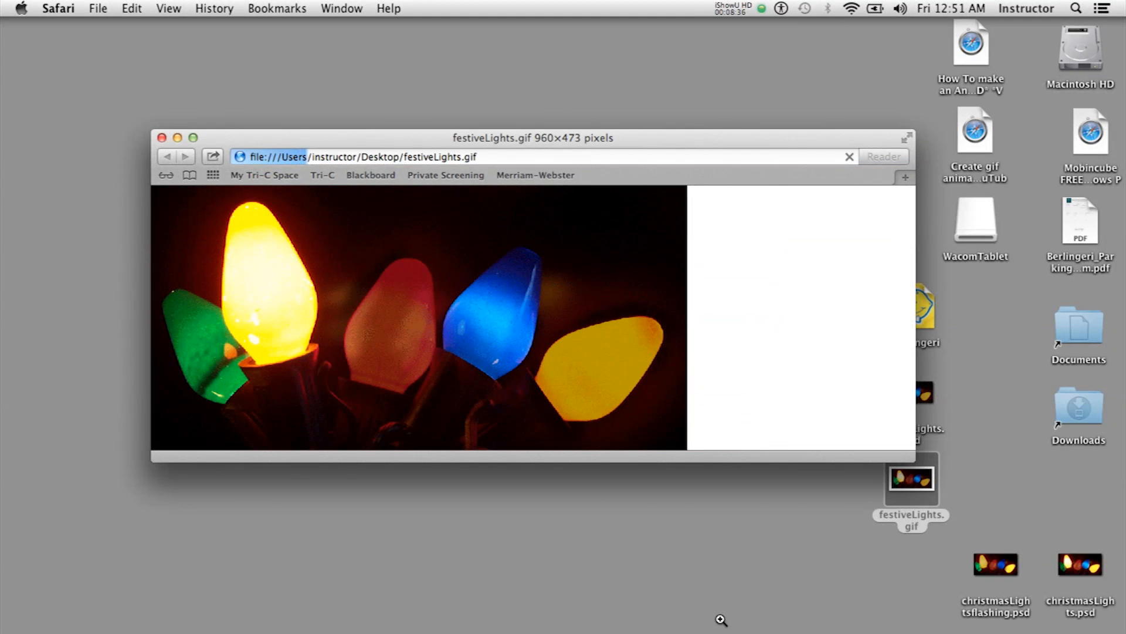